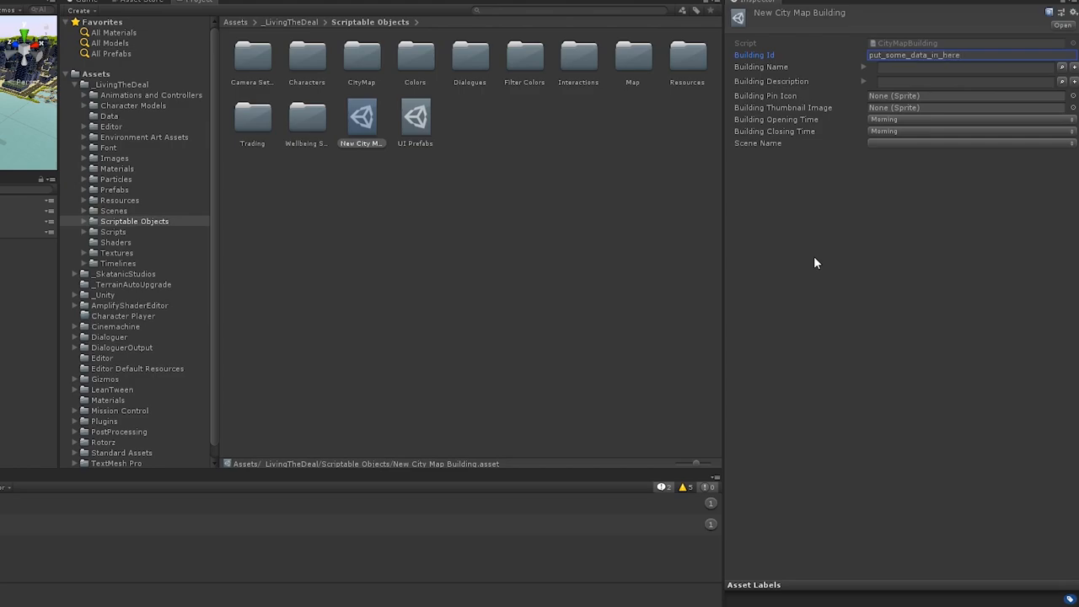
- Leave the City Map Building data asset and switch to the race-track SampleScene
text(description_data)
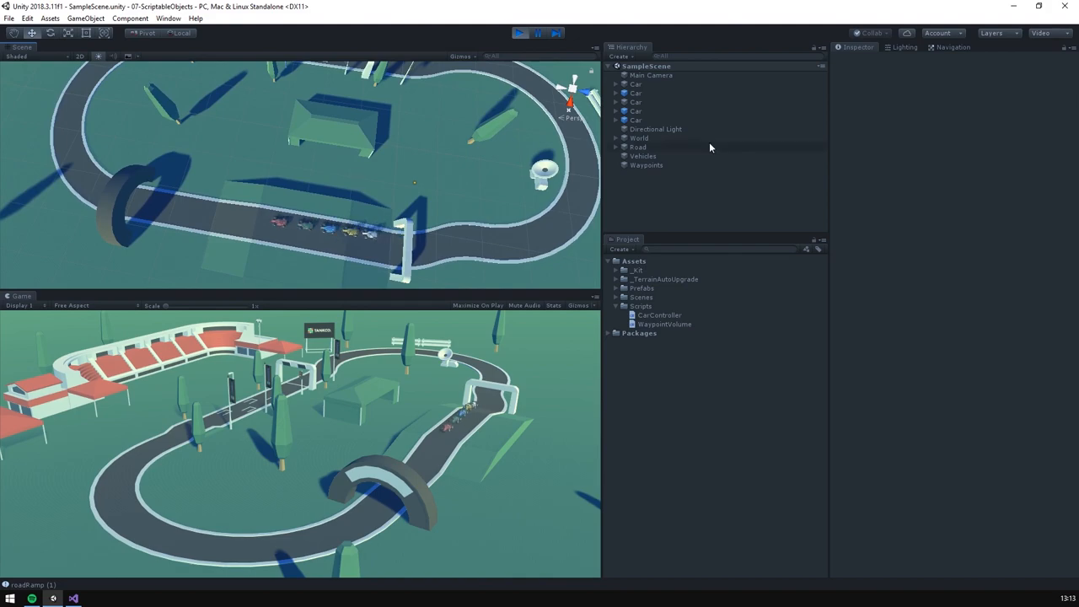
- Bring the VehicleSettings script with its speed and acceleration fields into Visual Studio
click(636, 92)
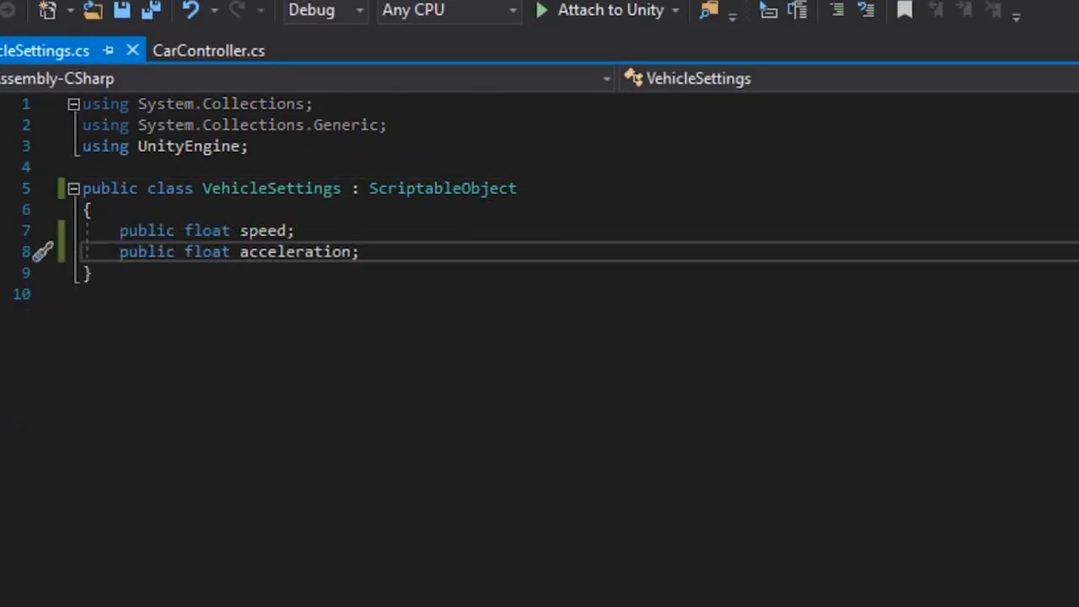
- Add a [CreateAssetMenu(menuName = ...)] attribute above the VehicleSettings class so assets can be created
text([CreateAssetMenu(menuName = )])
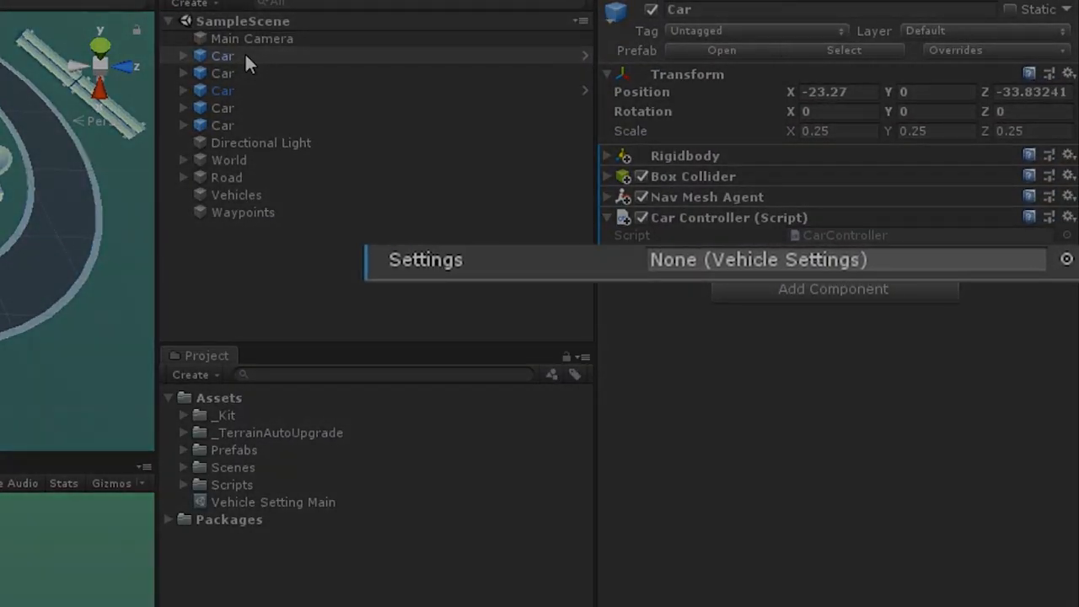
- Assign the Vehicle Setting Main asset to the selected car's Car Controller Settings slot
click(223, 125)
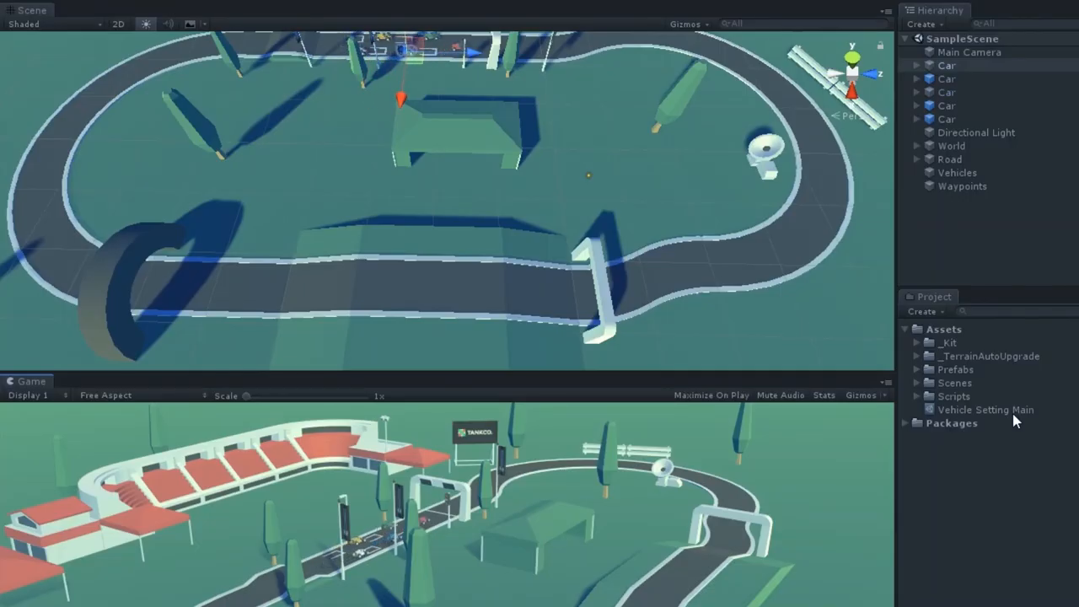
click(985, 410)
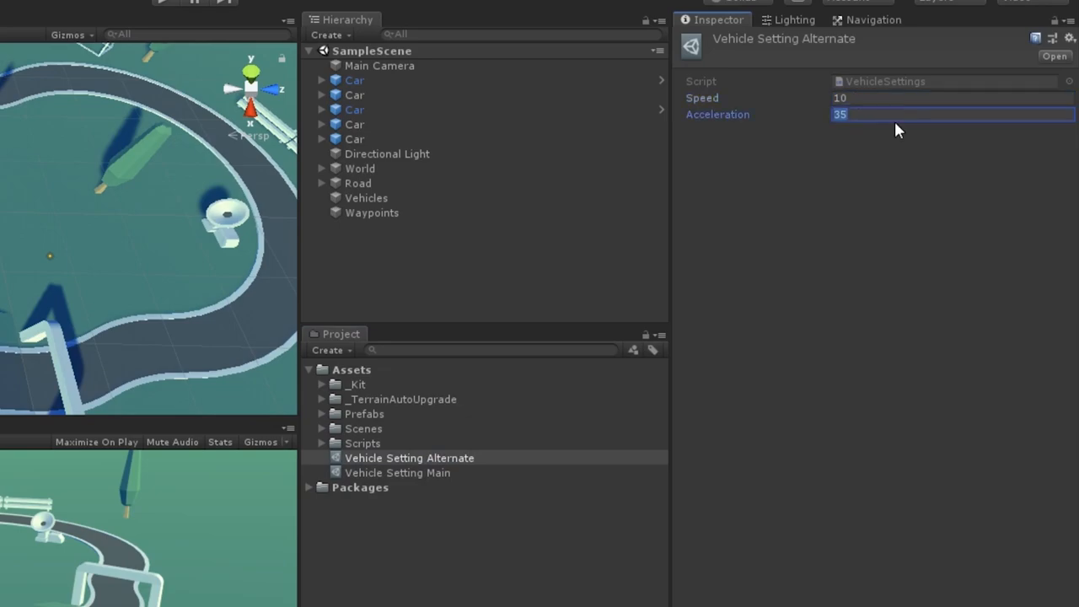
- Give Vehicle Setting Alternate speed 10 and acceleration 25 and assign it to one car
text(25)
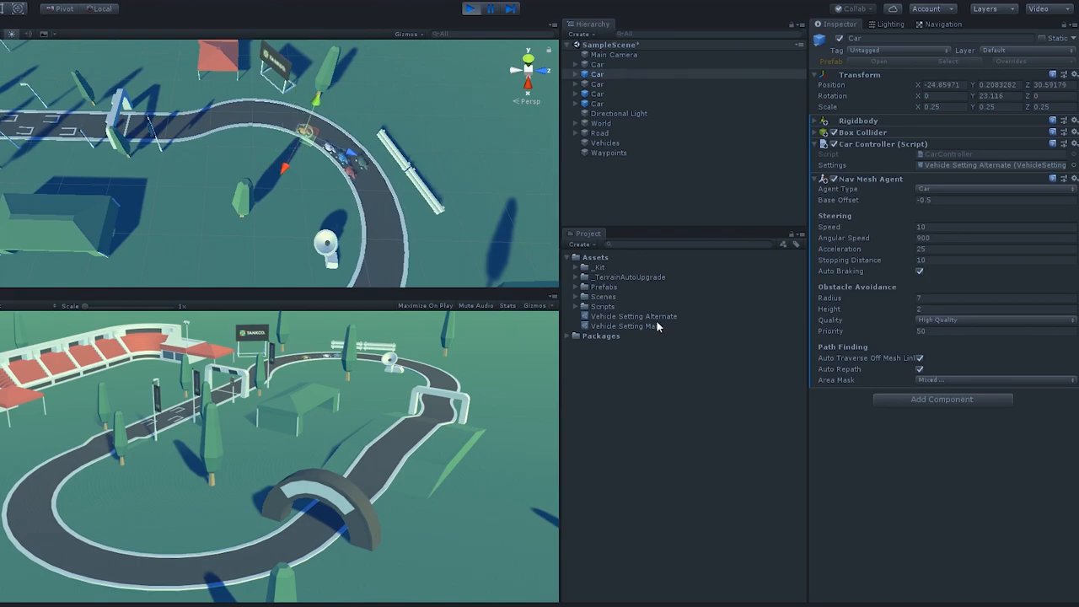
- Select Vehicle Setting Main to view its shared speed and acceleration values in the Inspector
click(634, 317)
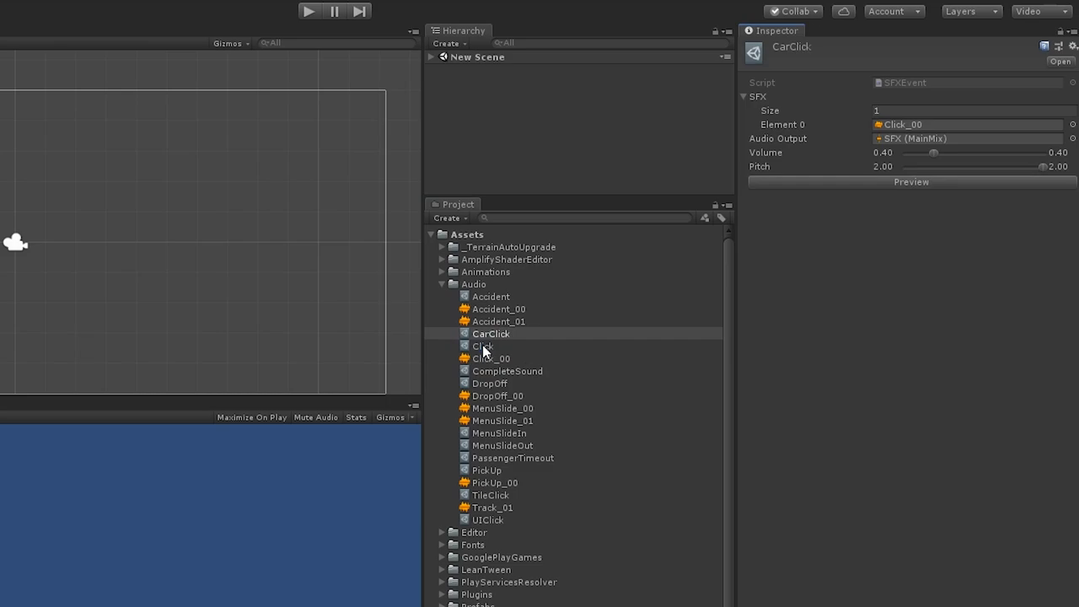
- Select the CarClick and Click SFXEvent assets under Assets > Audio to view their clip, volume and pitch
click(482, 346)
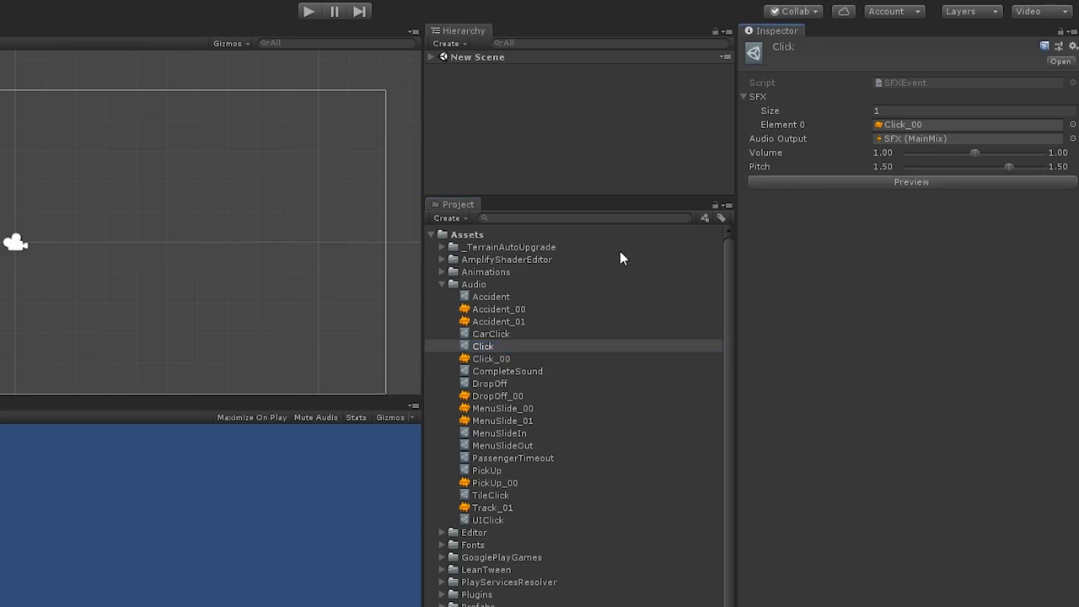
click(491, 297)
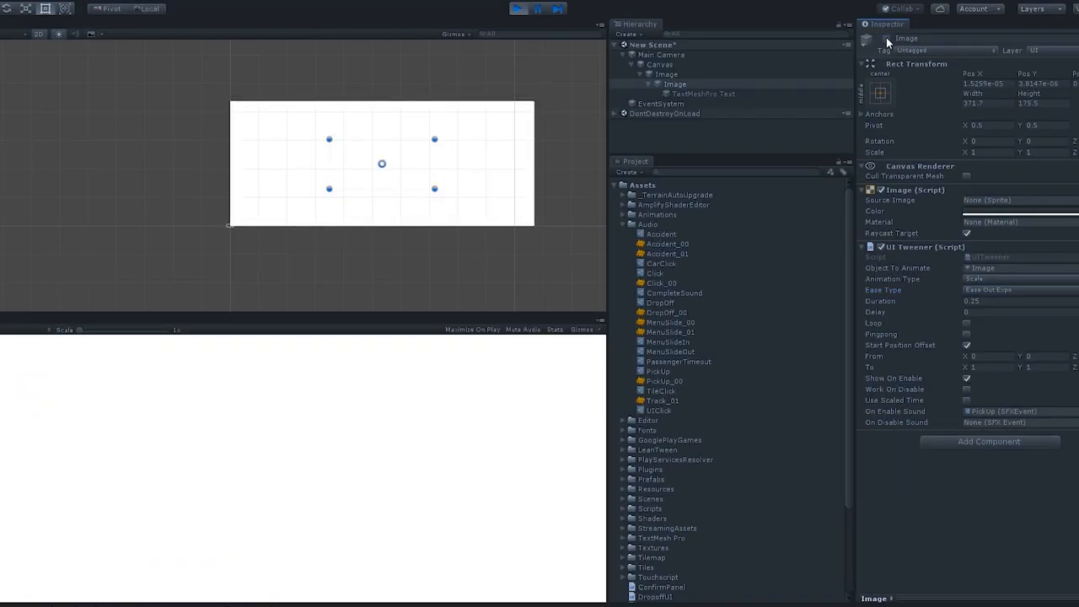
- Select Canvas > Image to view the UI Tweener's On Enable Sound field set to PickUp
click(519, 8)
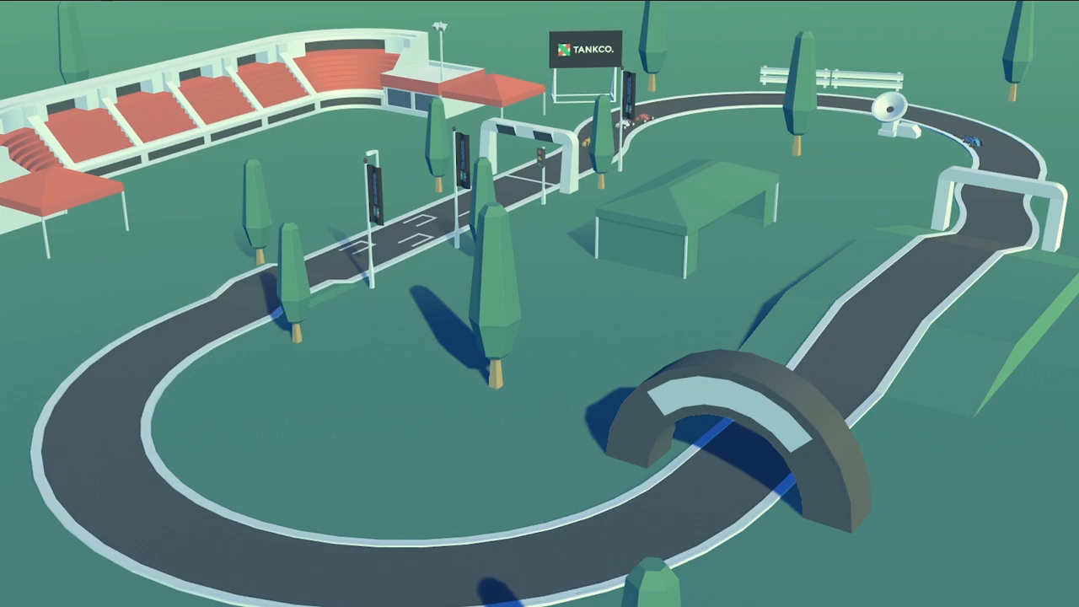